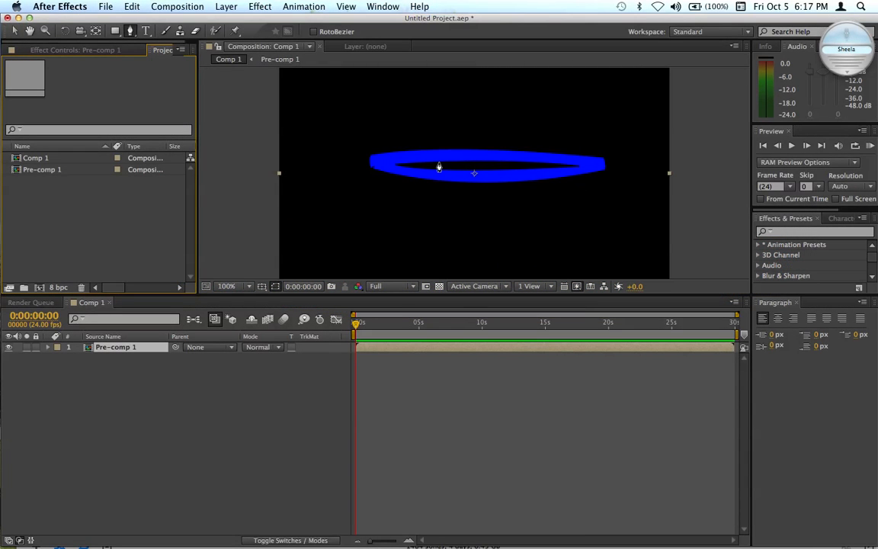
# Select the Pre-comp 1 layer and search 'ramp' to apply Generate > Ramp
pyautogui.click(13, 30)
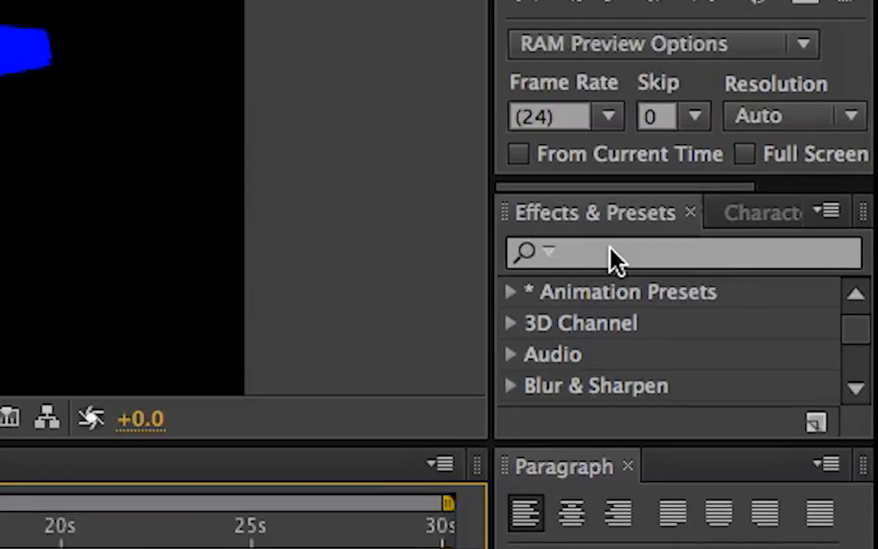
pyautogui.write('ramp')
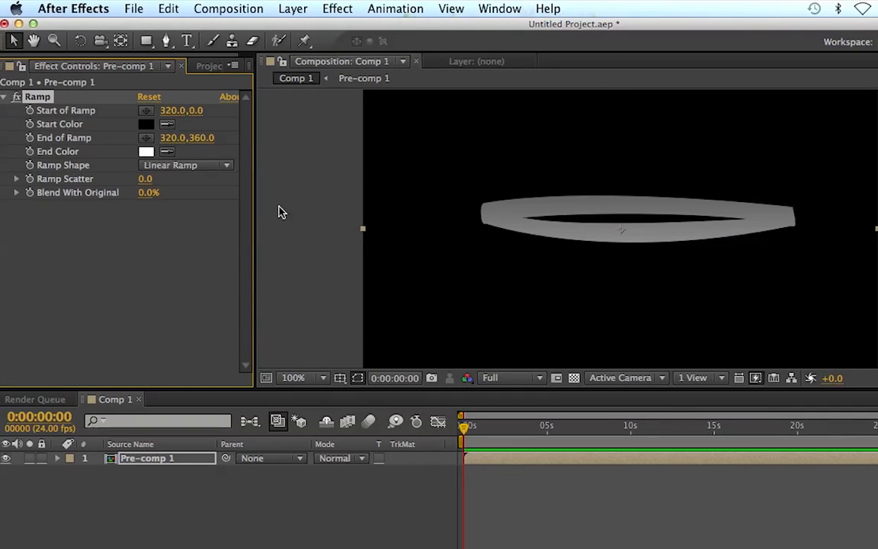
pyautogui.moveTo(152, 137)
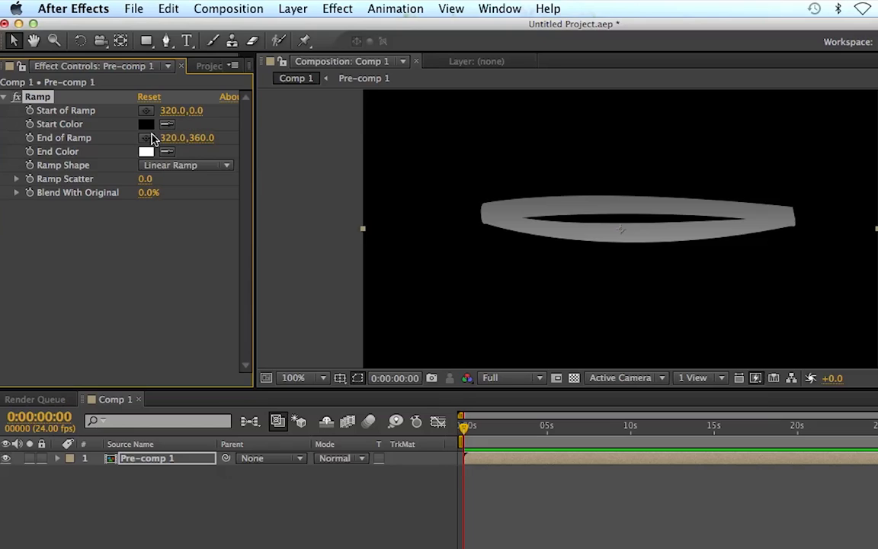
# Set the Ramp Start Color to saturated blue 2A09EE
pyautogui.click(146, 124)
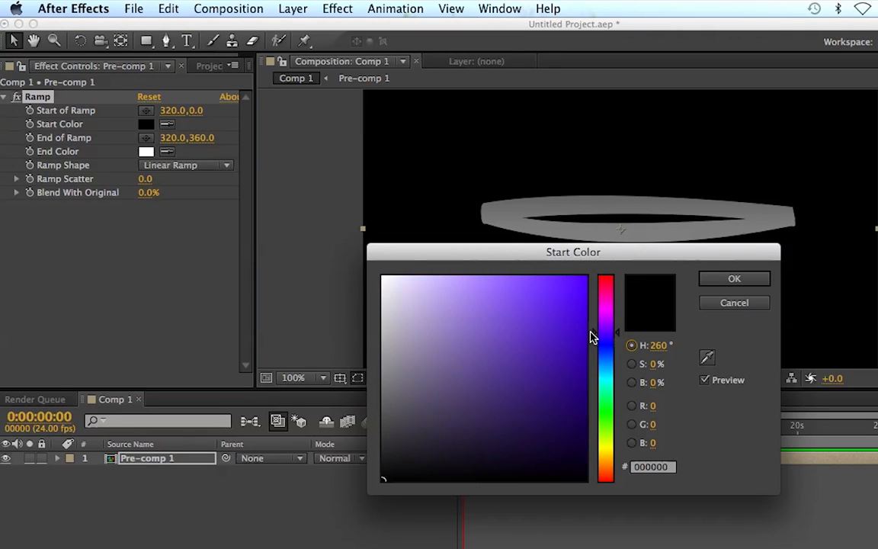
pyautogui.click(561, 278)
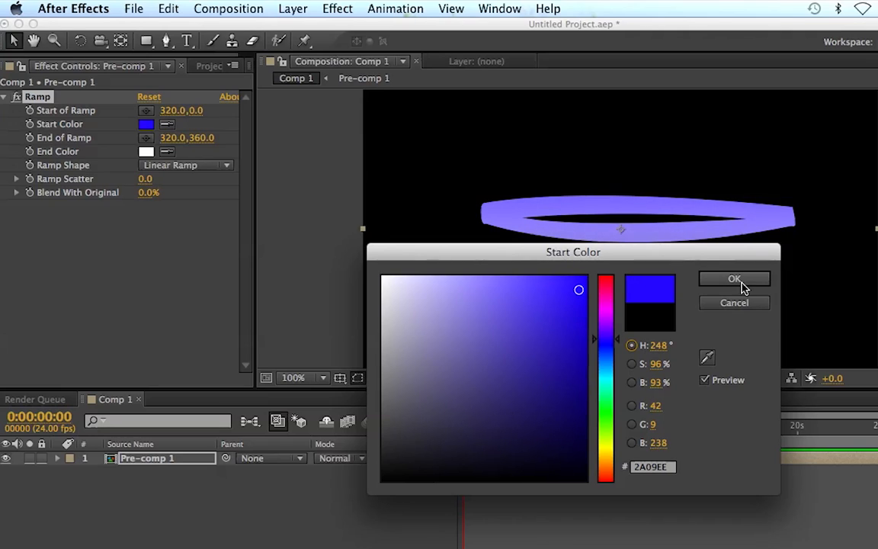
pyautogui.click(734, 278)
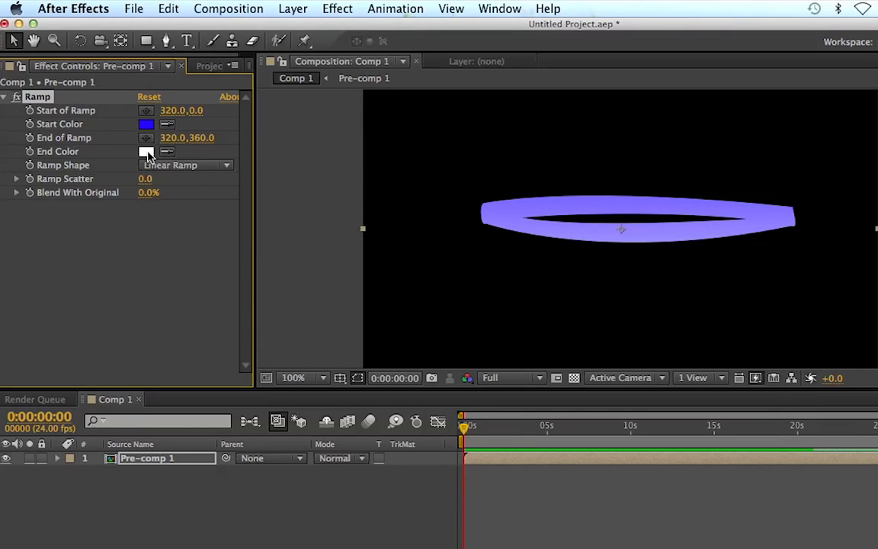
# Set the Ramp End Color to bright cyan 14CCED
pyautogui.click(147, 151)
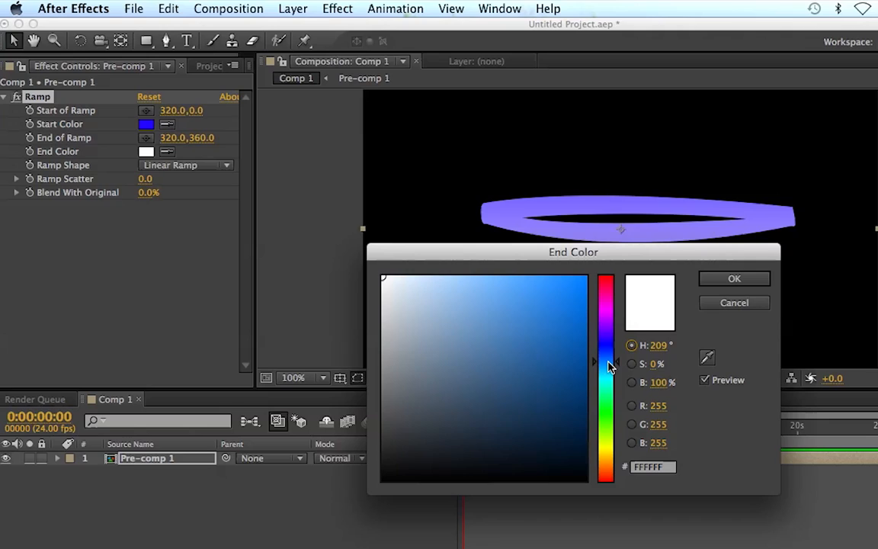
pyautogui.click(567, 279)
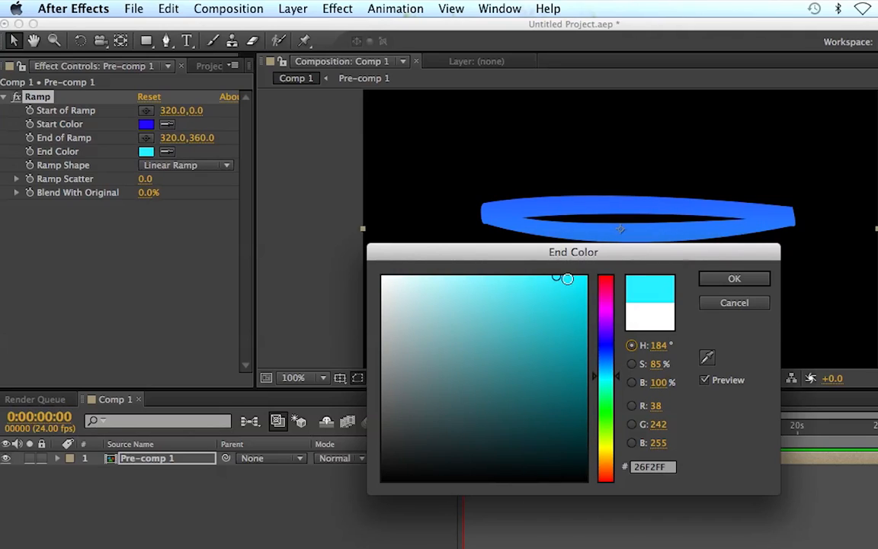
pyautogui.click(511, 336)
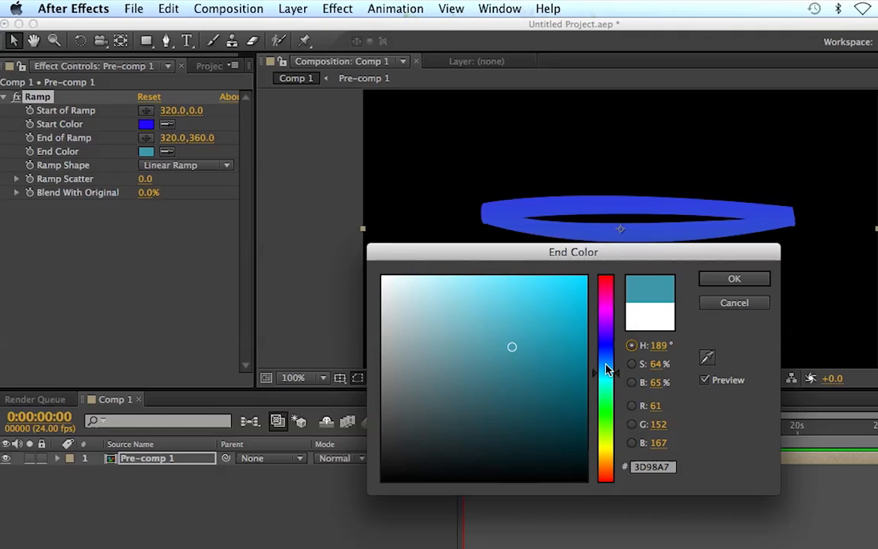
pyautogui.click(570, 290)
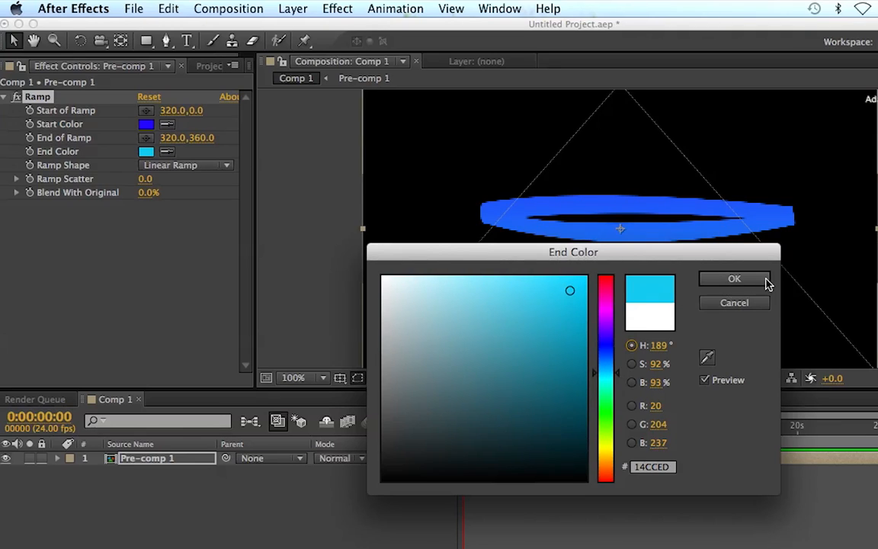
pyautogui.click(733, 278)
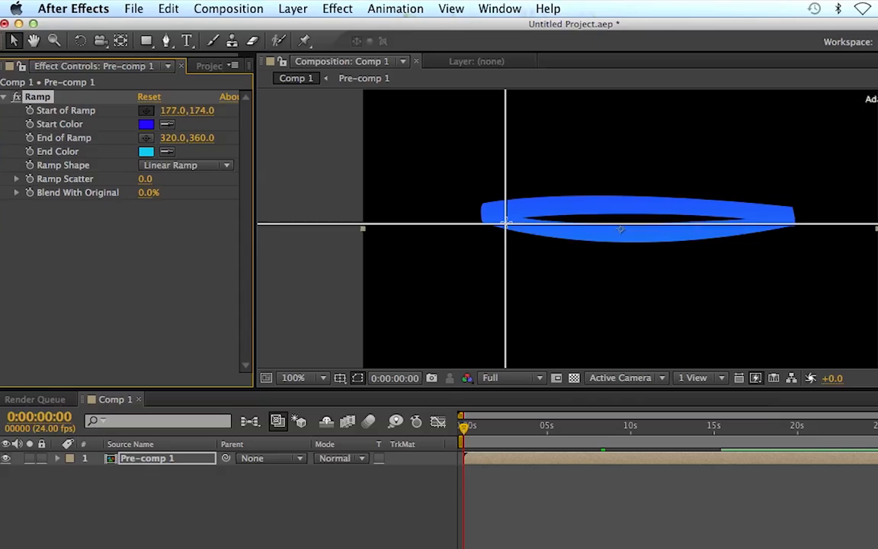
# Make the ramp Radial, starting at the ellipse centre (326,180) and ending at the right tip (530,163)
pyautogui.moveTo(507, 217); pyautogui.dragTo(512, 220)
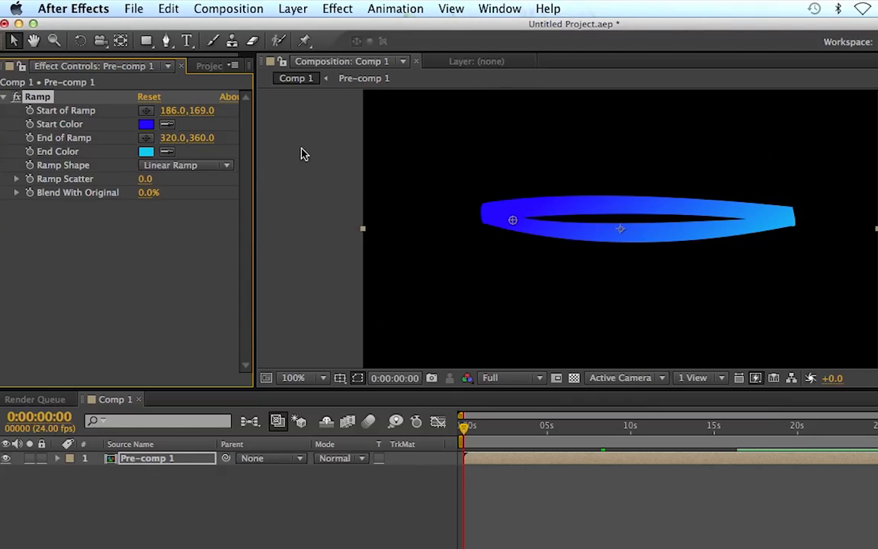
pyautogui.moveTo(341, 168)
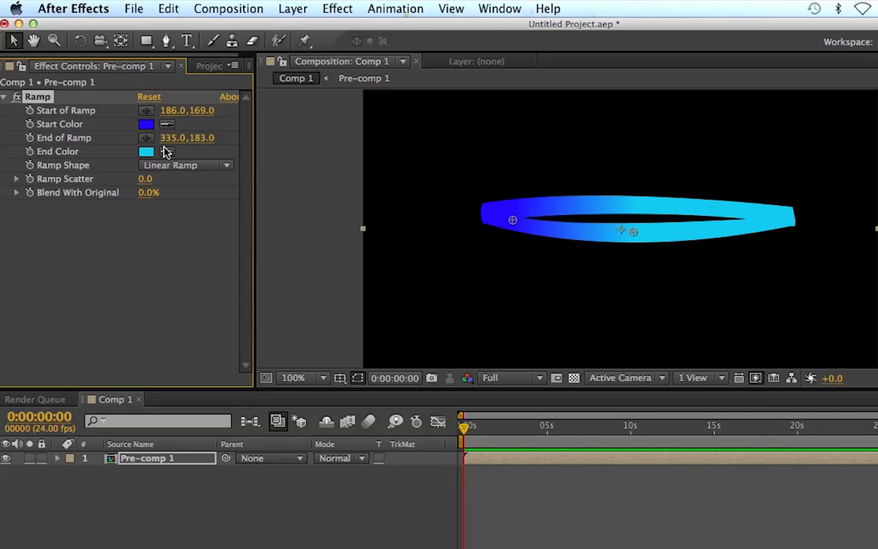
pyautogui.click(185, 164)
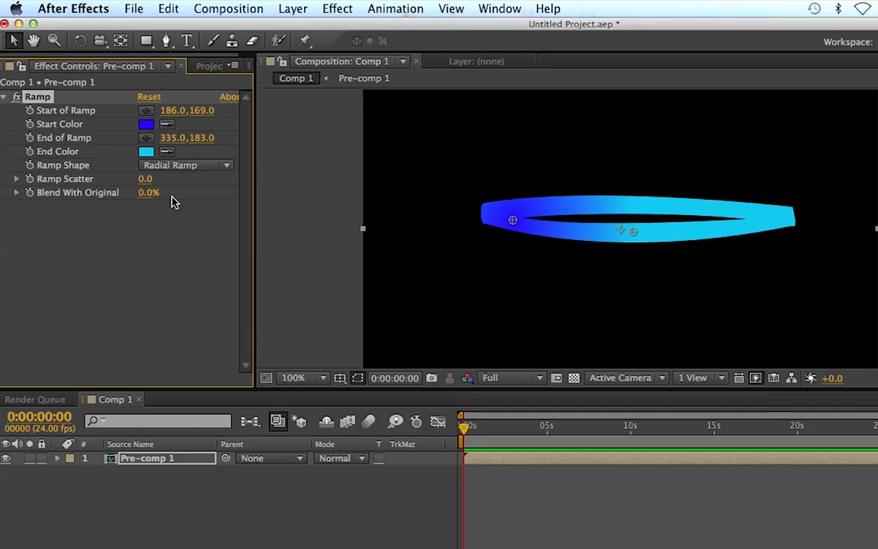
pyautogui.moveTo(196, 264)
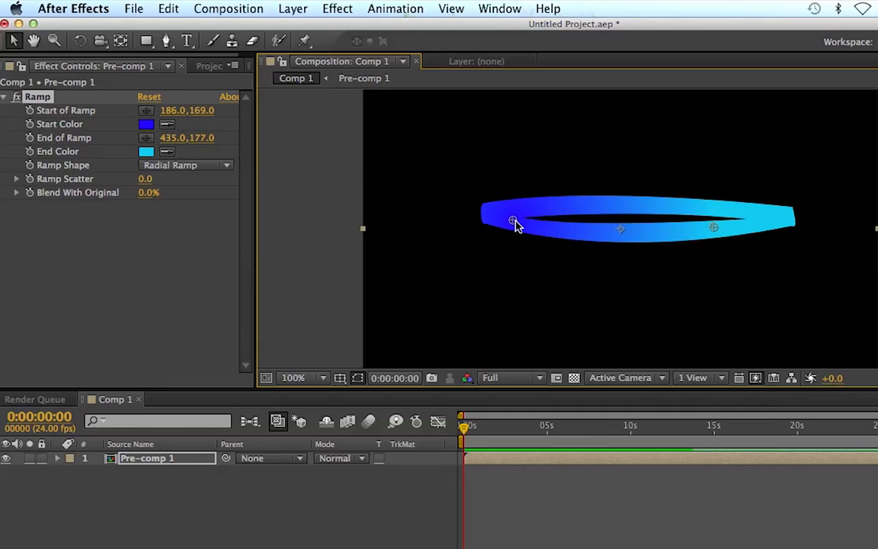
pyautogui.moveTo(515, 221); pyautogui.dragTo(621, 230)
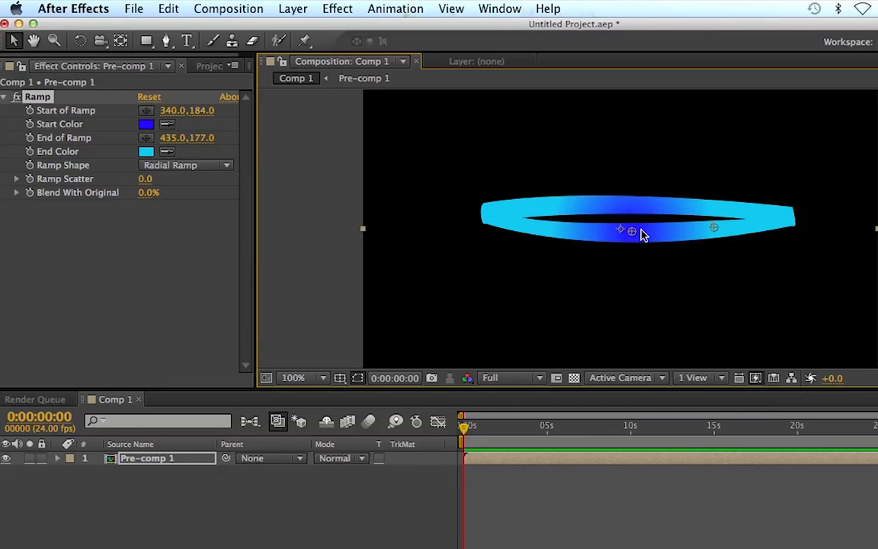
pyautogui.moveTo(631, 230); pyautogui.dragTo(623, 233)
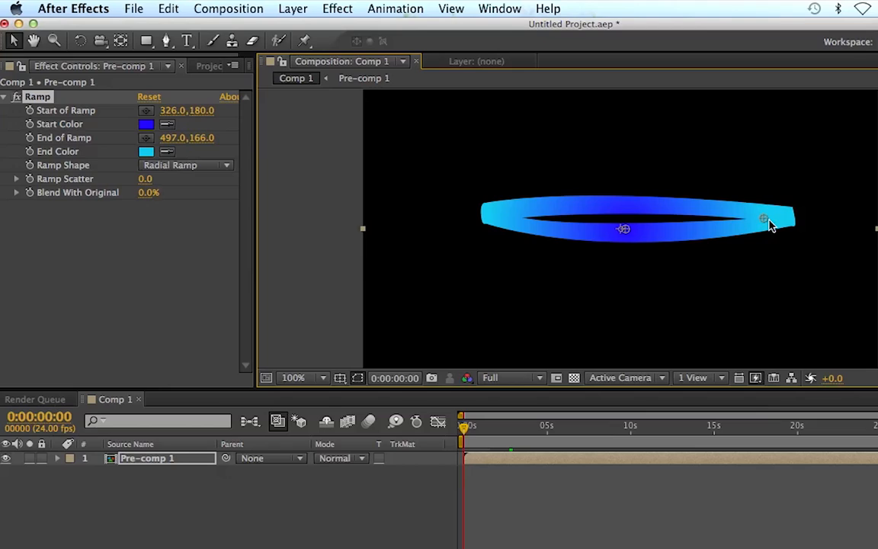
pyautogui.moveTo(763, 220); pyautogui.dragTo(789, 216)
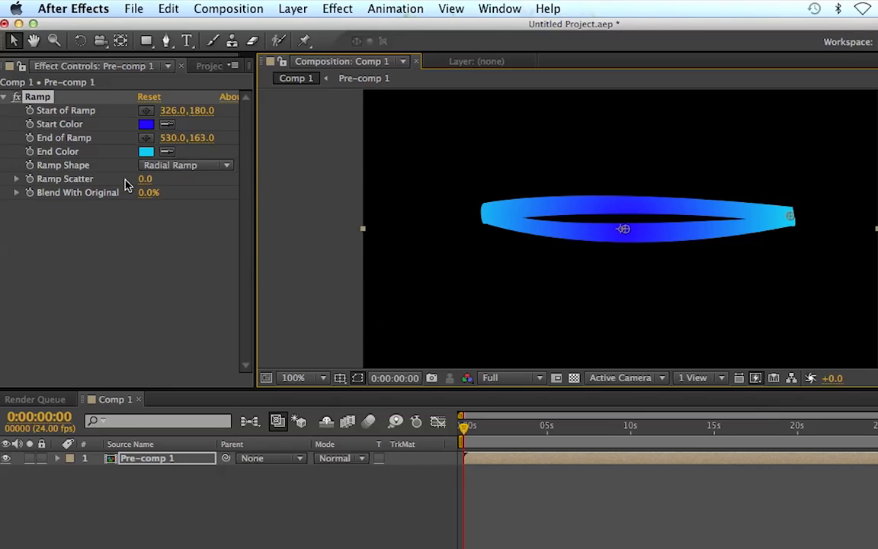
pyautogui.click(16, 178)
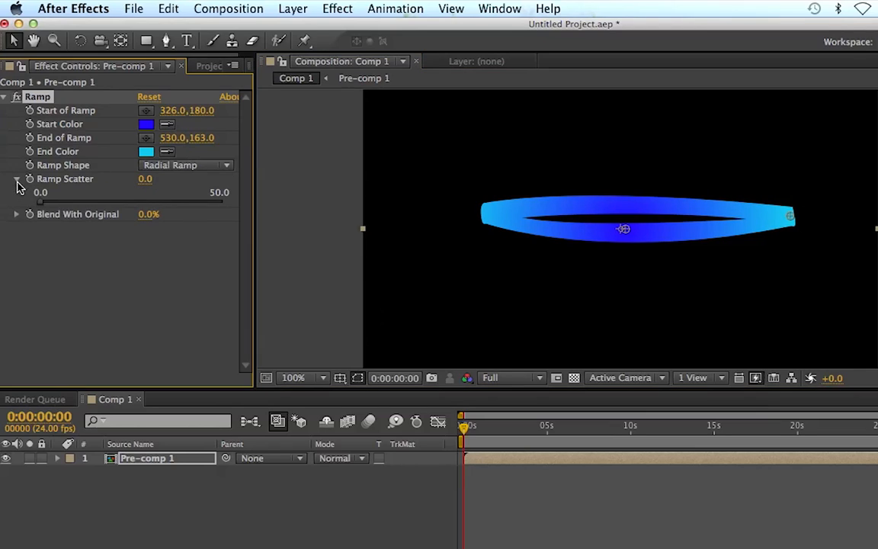
pyautogui.moveTo(40, 201); pyautogui.dragTo(134, 201)
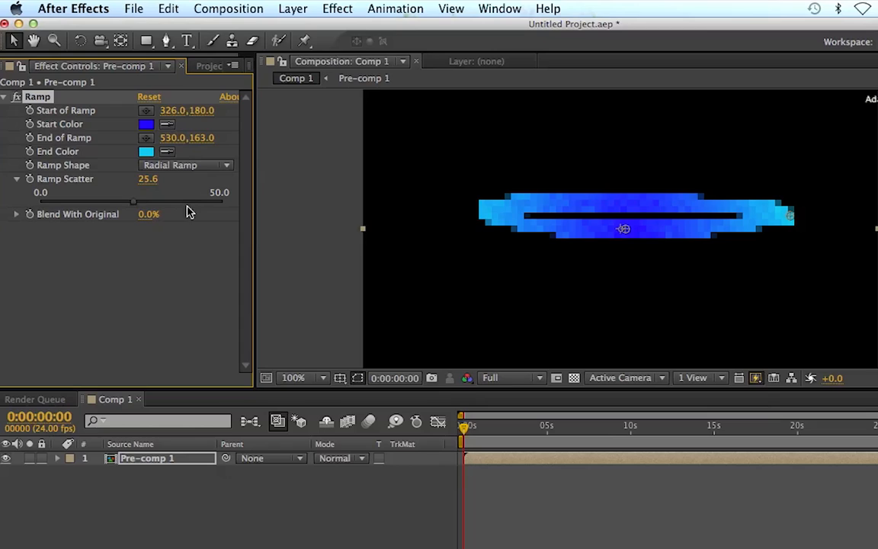
pyautogui.moveTo(134, 201); pyautogui.dragTo(205, 201)
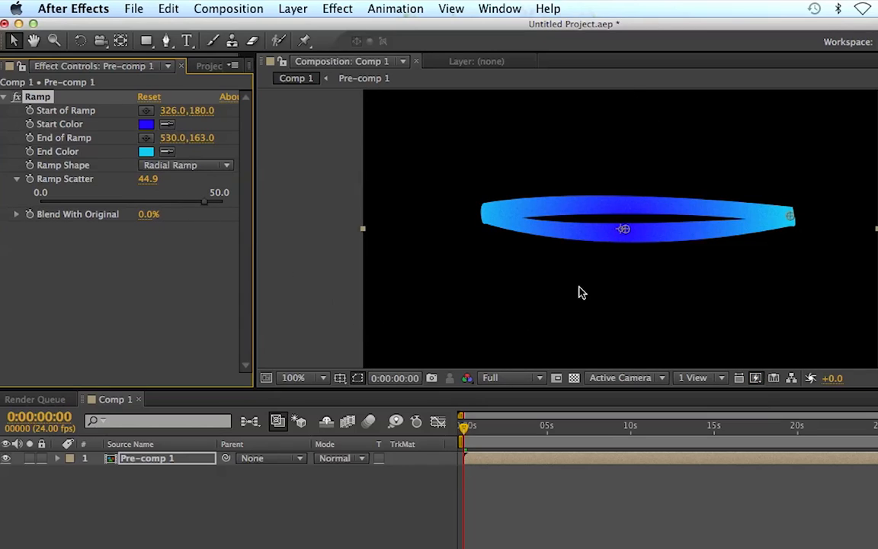
pyautogui.moveTo(502, 218)
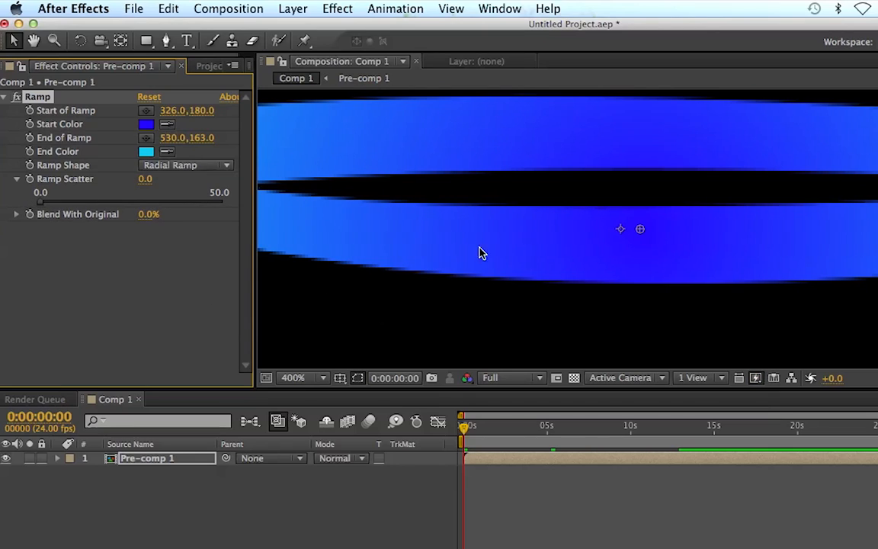
pyautogui.moveTo(342, 357)
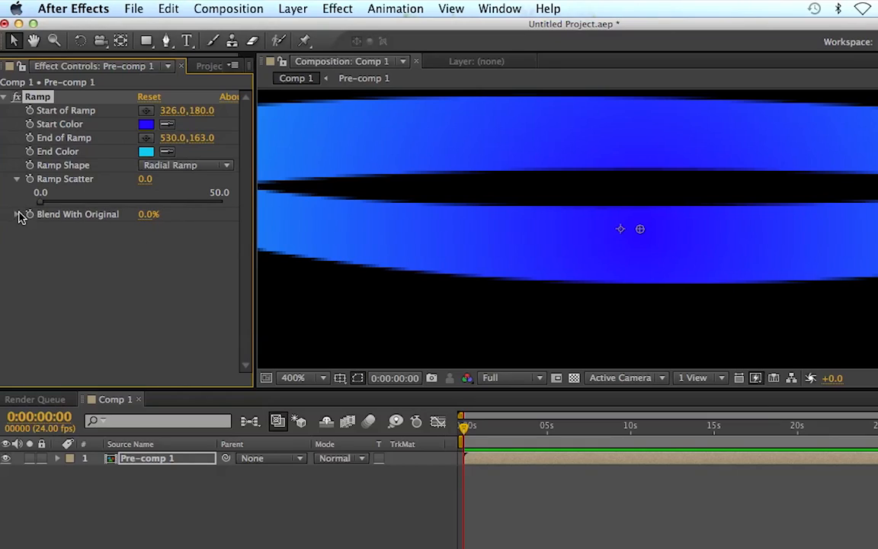
pyautogui.click(15, 214)
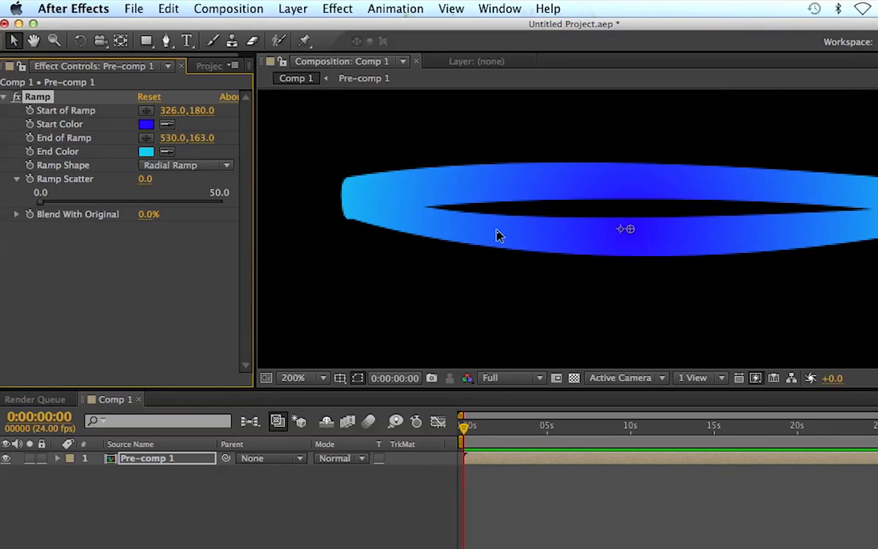
pyautogui.click(293, 377)
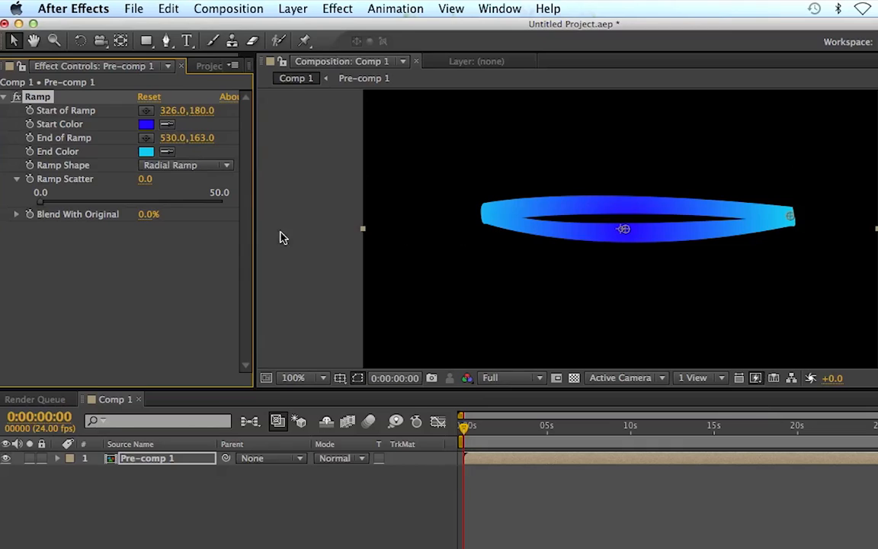
# Set the Ramp's Blend With Original to about 50.7%
pyautogui.click(16, 213)
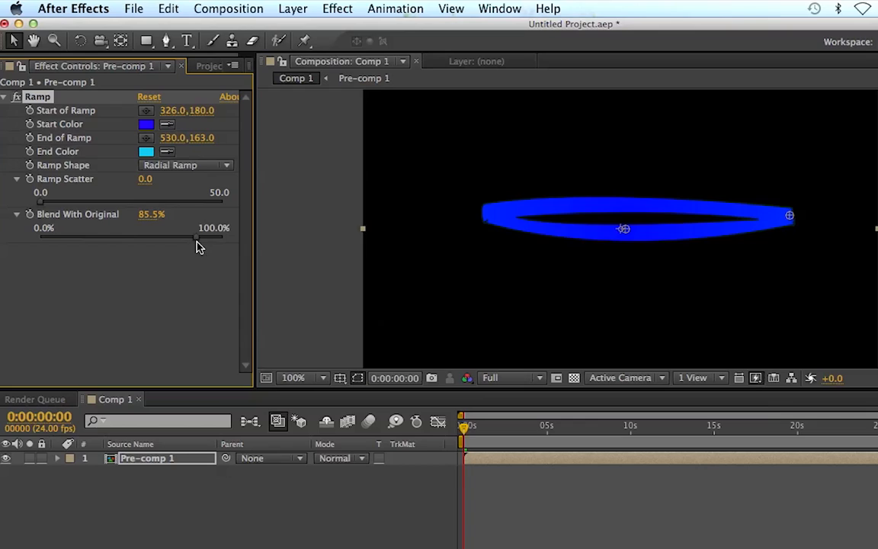
pyautogui.moveTo(198, 243); pyautogui.dragTo(135, 242)
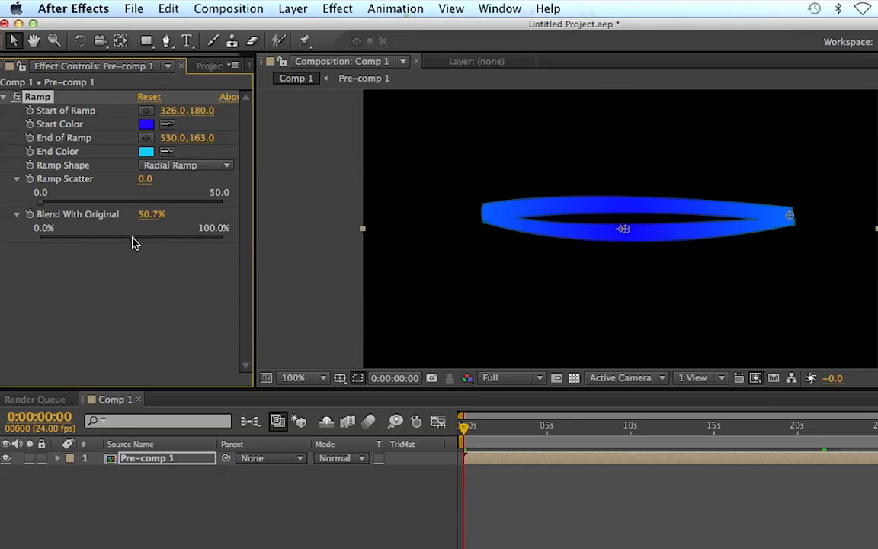